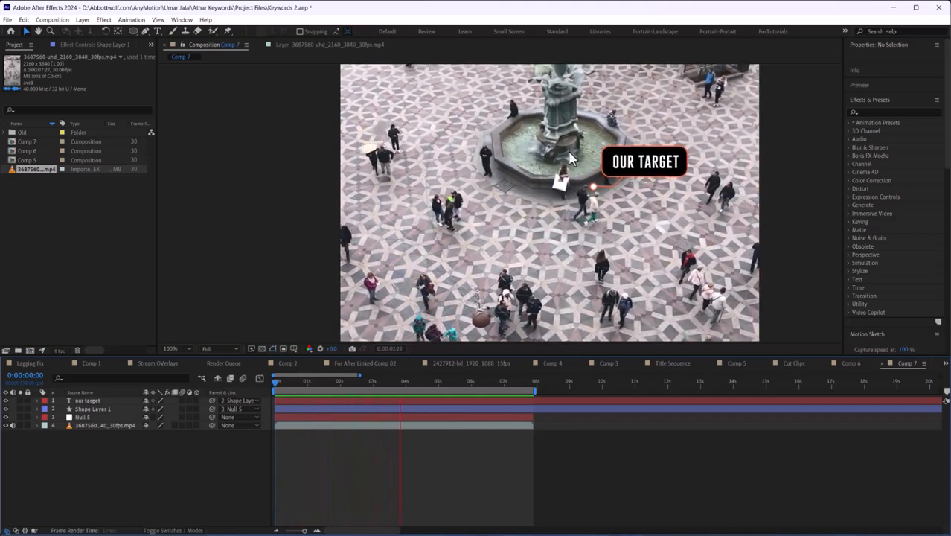
Create Comp 7 and place the aerial crowd footage in it.
left_click(464, 413)
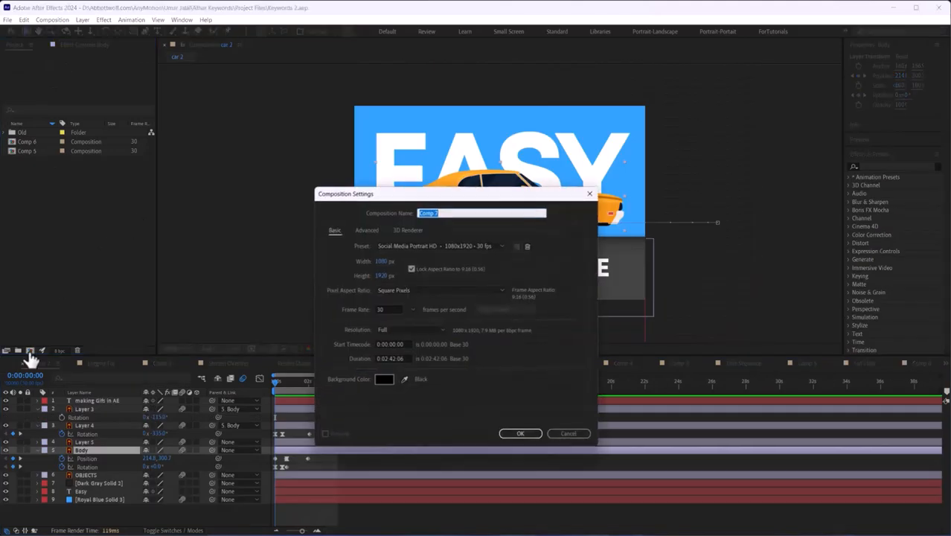
left_click(520, 434)
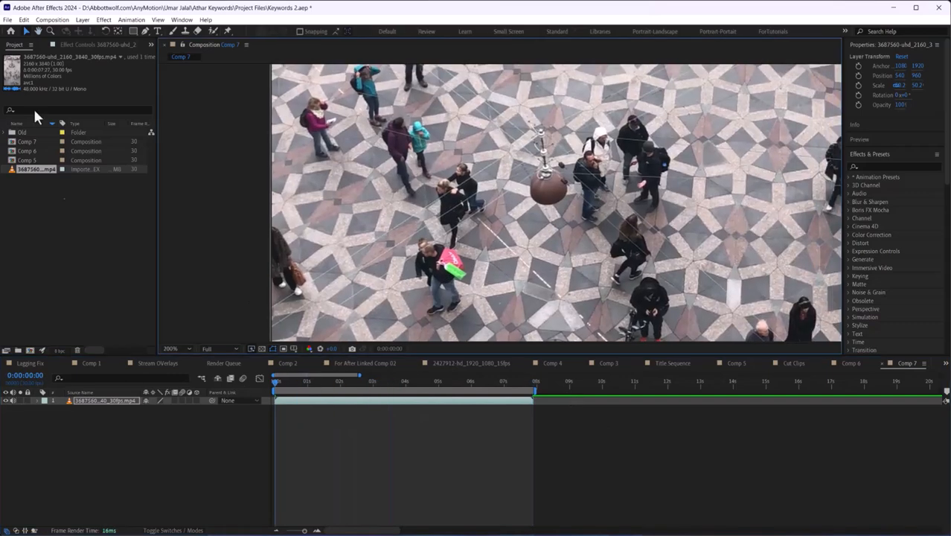
Start a Tracker 1 motion track on the plaza footage from the Tracker panel.
left_click(181, 19)
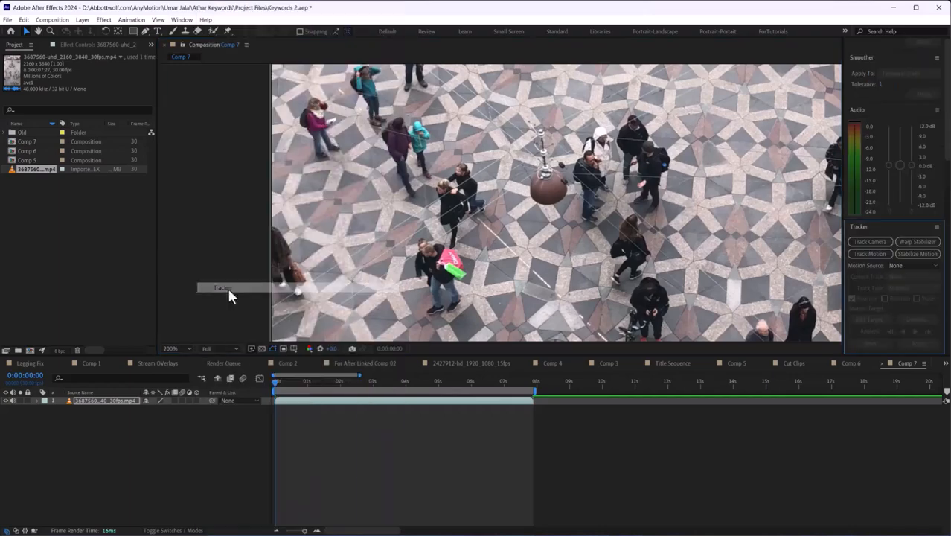
mouse_move(871, 254)
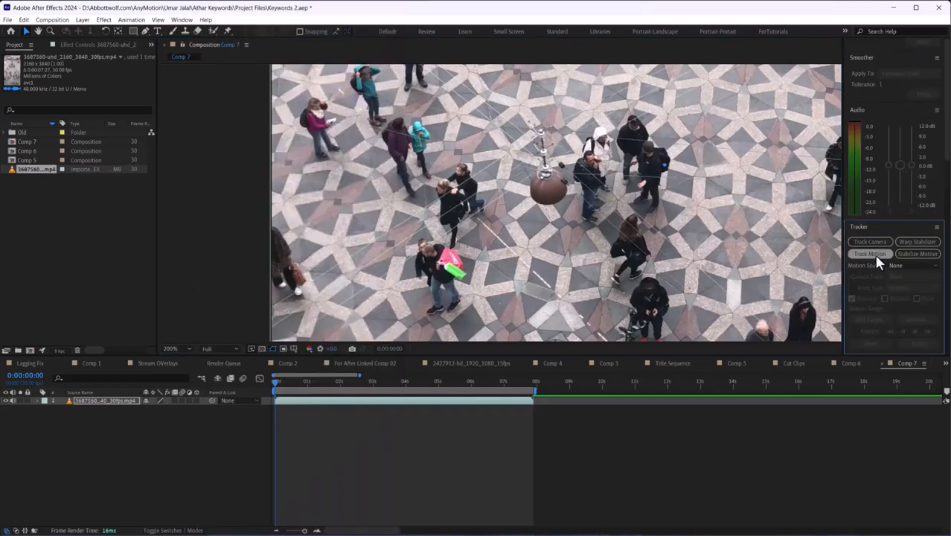
left_click(869, 253)
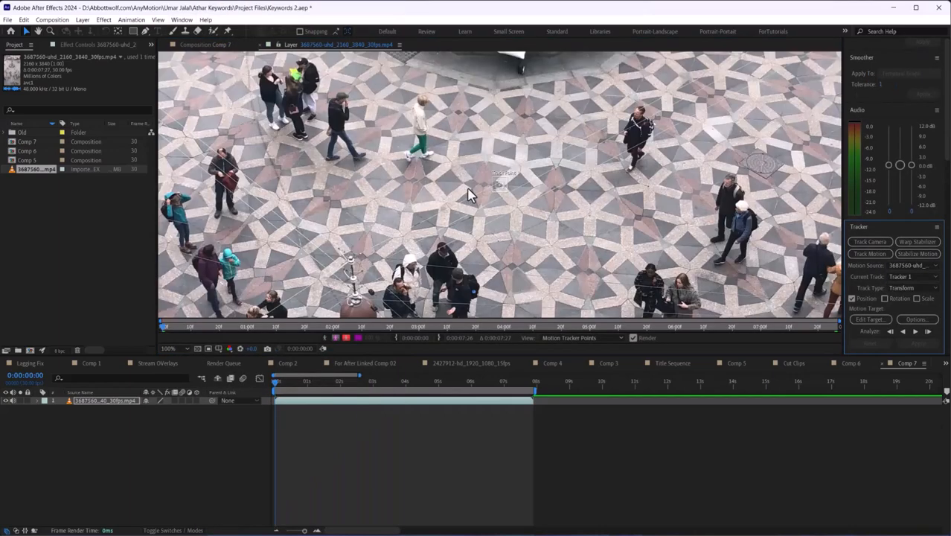
Zoom out, scrub the footage, and place Track Point 1 on the dark-jacketed man's head.
left_click(313, 381)
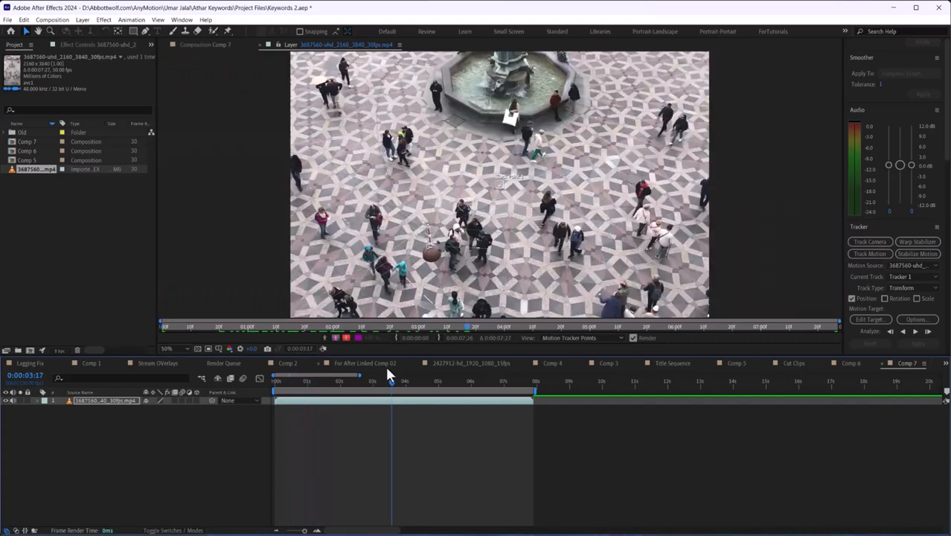
left_click_drag(391, 380, 506, 380)
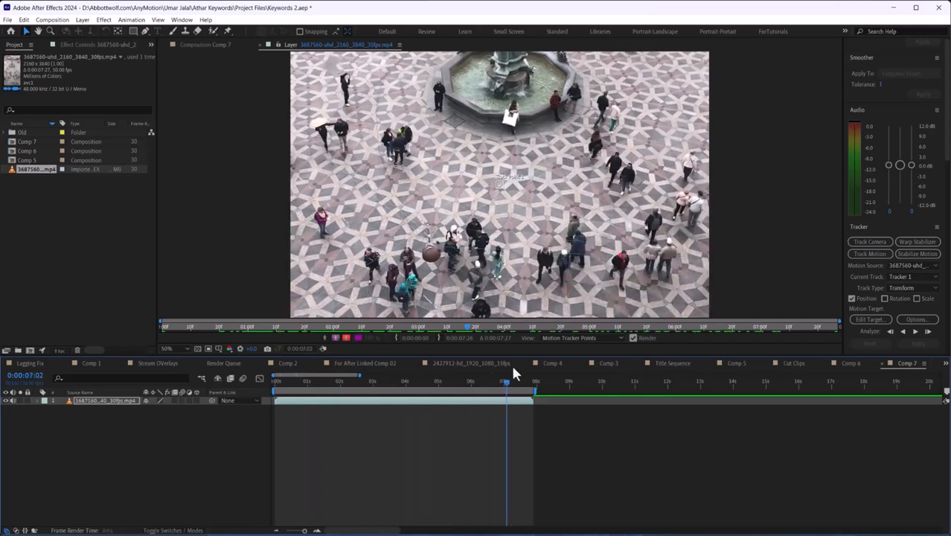
left_click(516, 381)
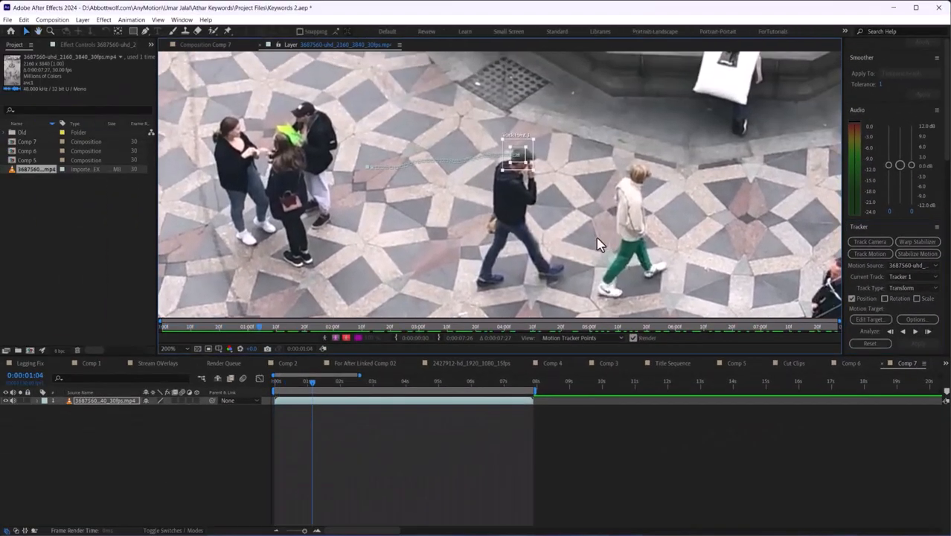
Analyze the head track forward through the clip, stopping and resuming as needed.
left_click(915, 331)
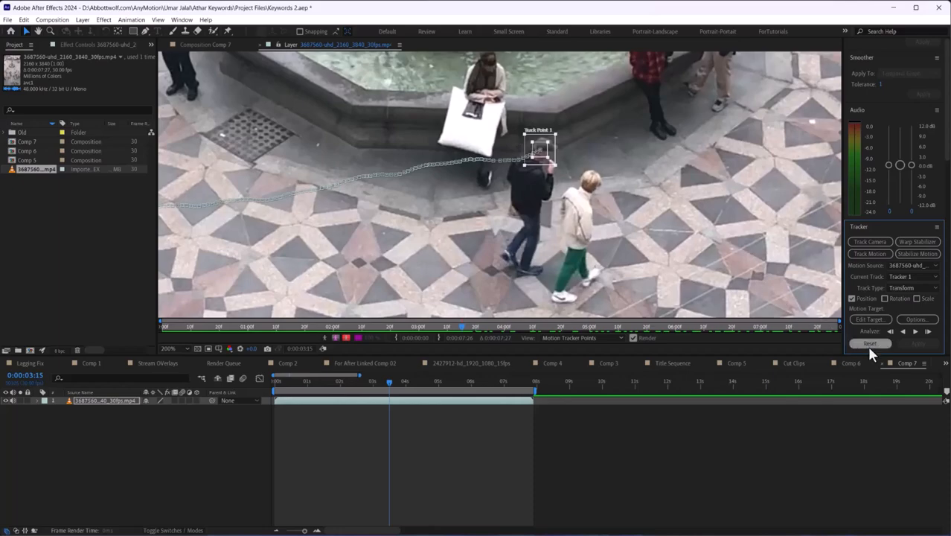
left_click(916, 332)
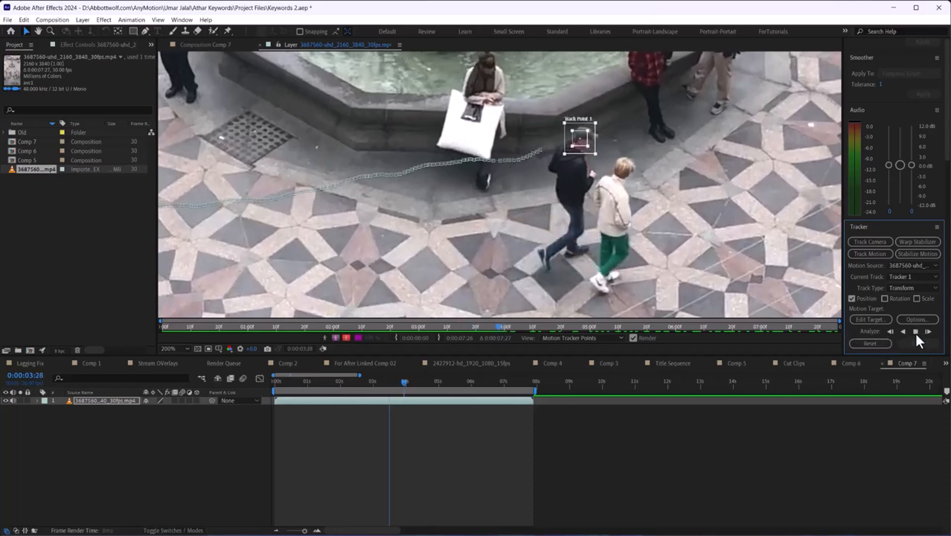
left_click(915, 331)
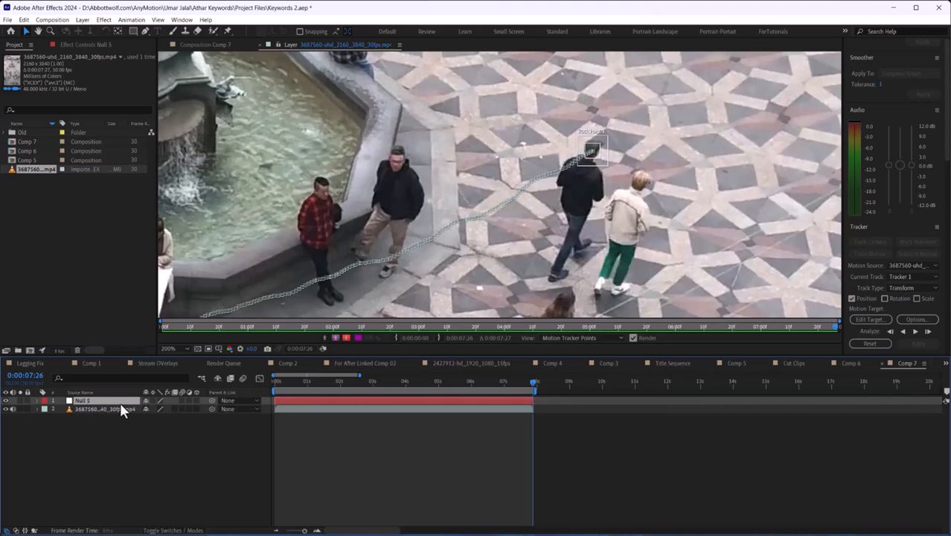
Target Null 5 and apply the tracked motion in X and Y.
left_click(871, 319)
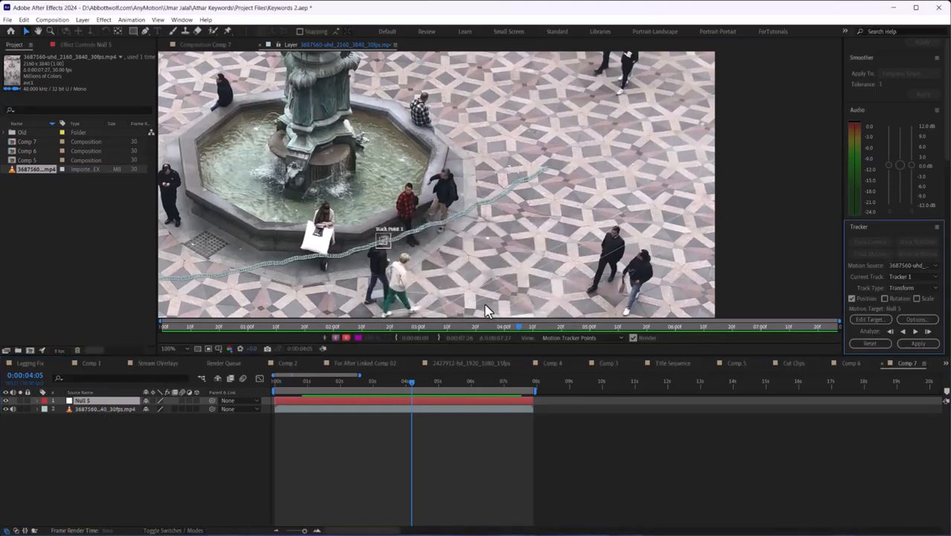
mouse_move(748, 312)
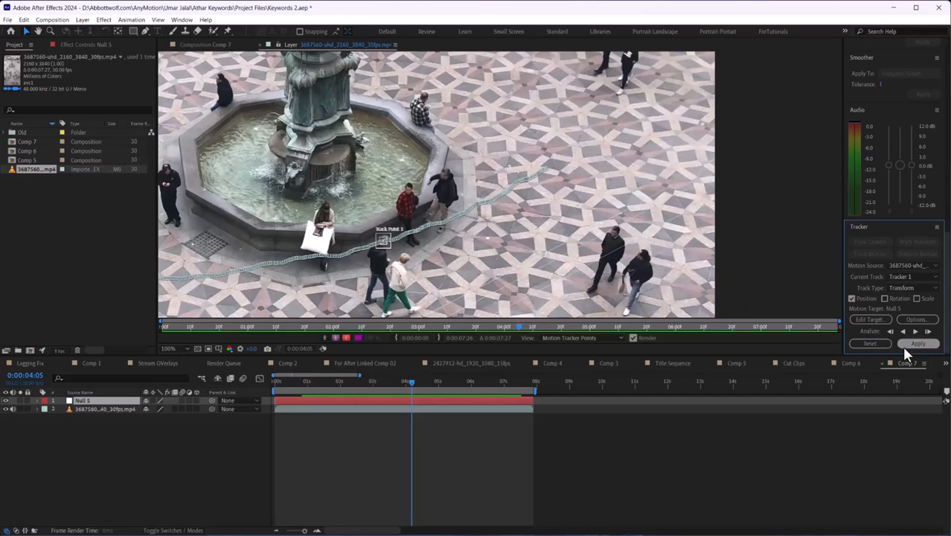
left_click(918, 343)
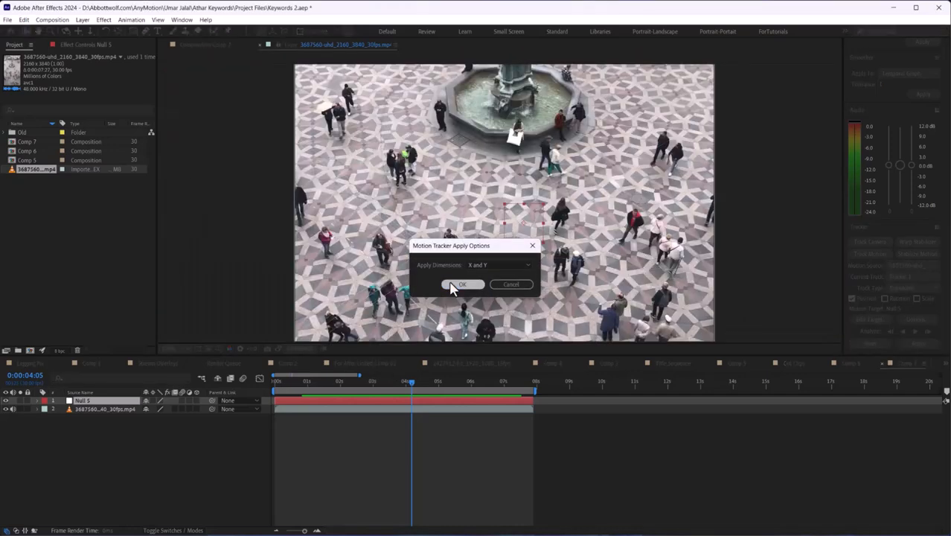
left_click(462, 285)
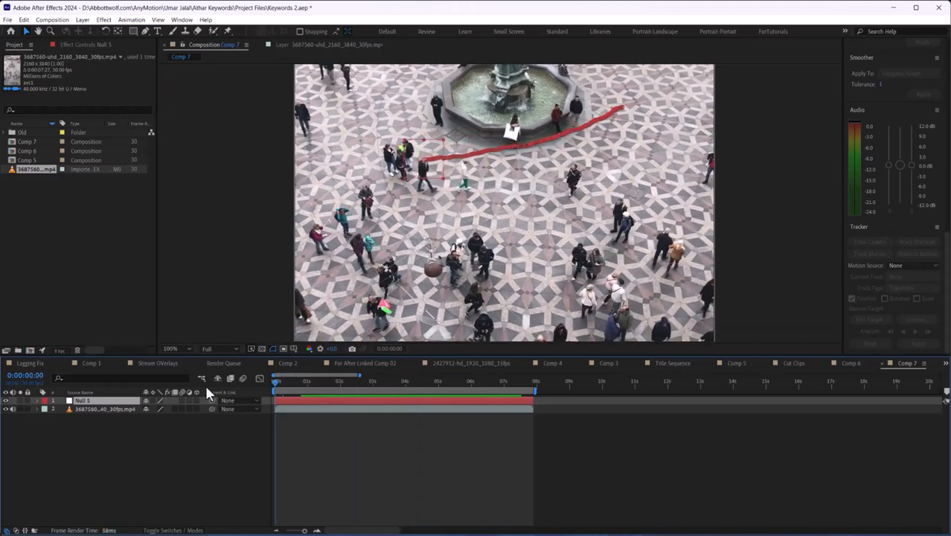
Add Shape Layer 1 and an 'our target' text layer parented to it.
left_click(301, 381)
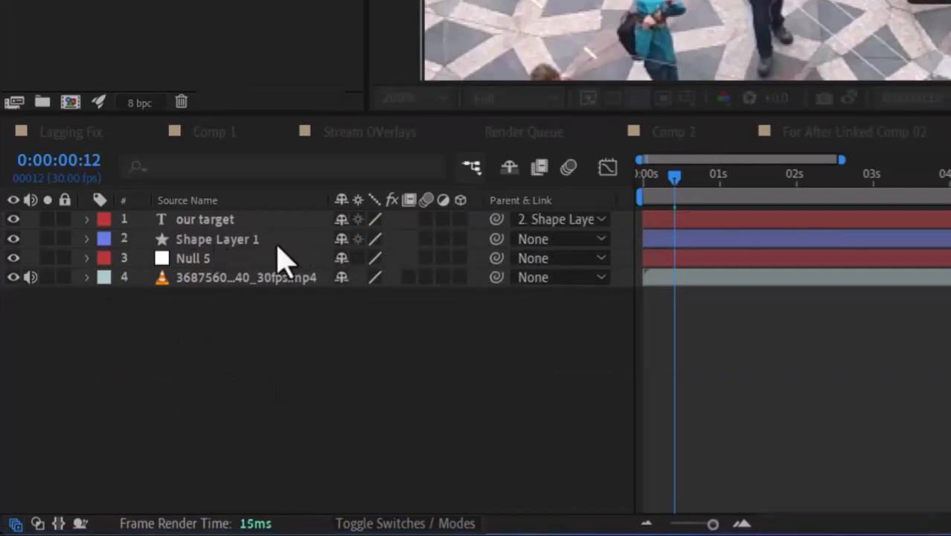
Set Shape Layer 1's parent to 3. Null 5.
left_click(562, 239)
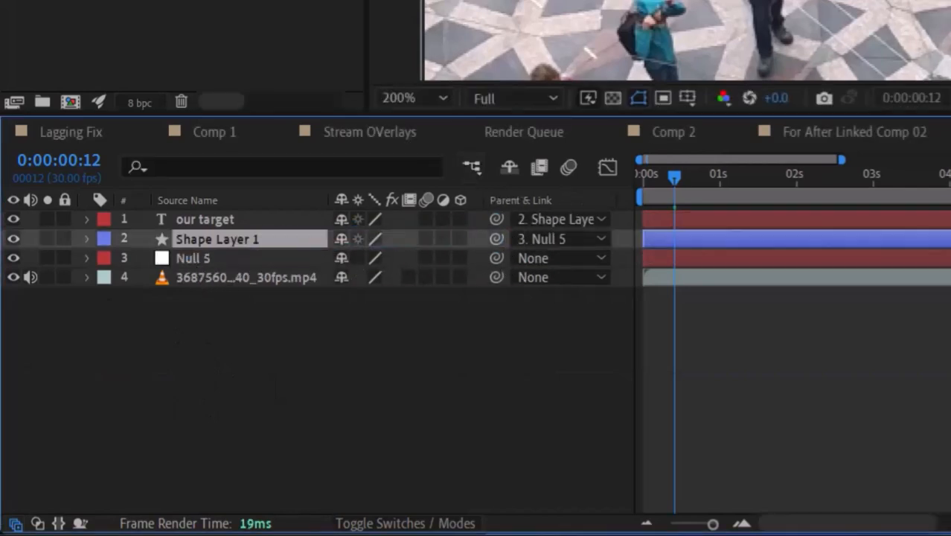